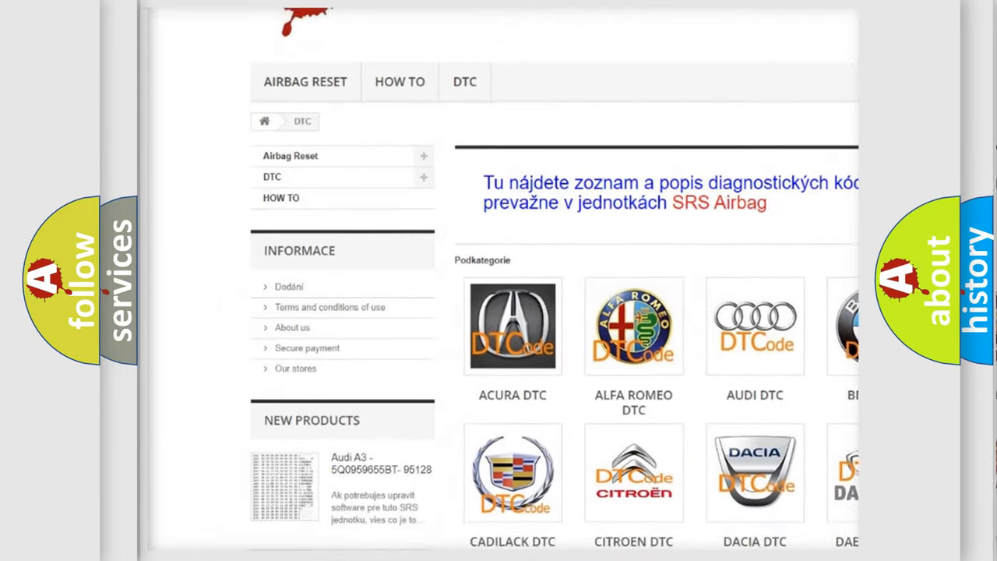
scroll(down, 3)
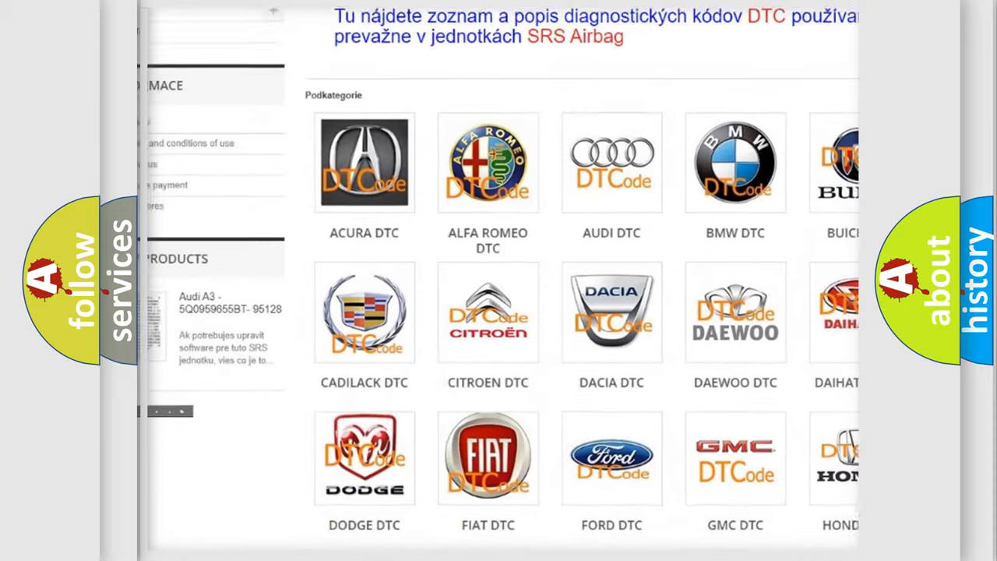
scroll(down, 3)
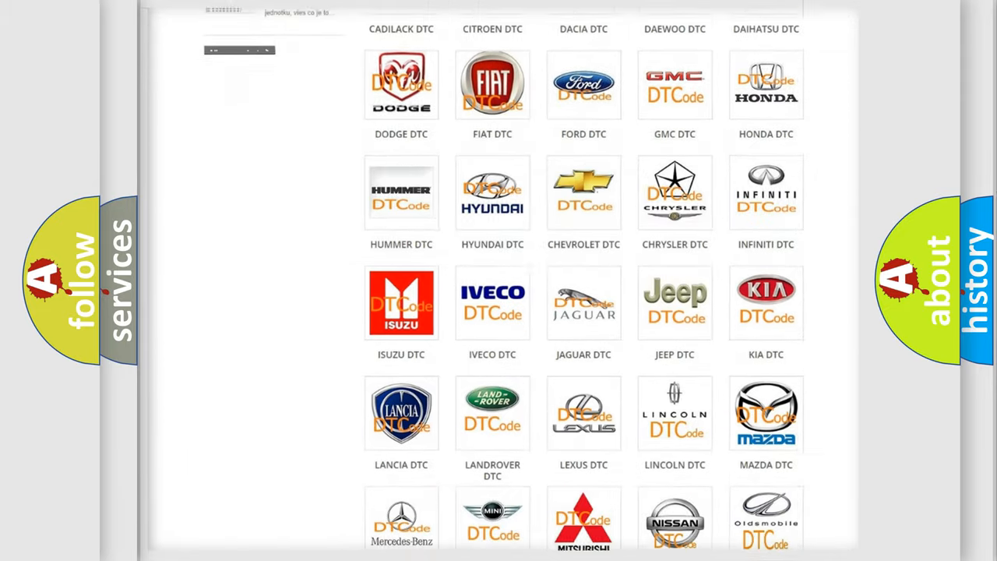
scroll(down, 3)
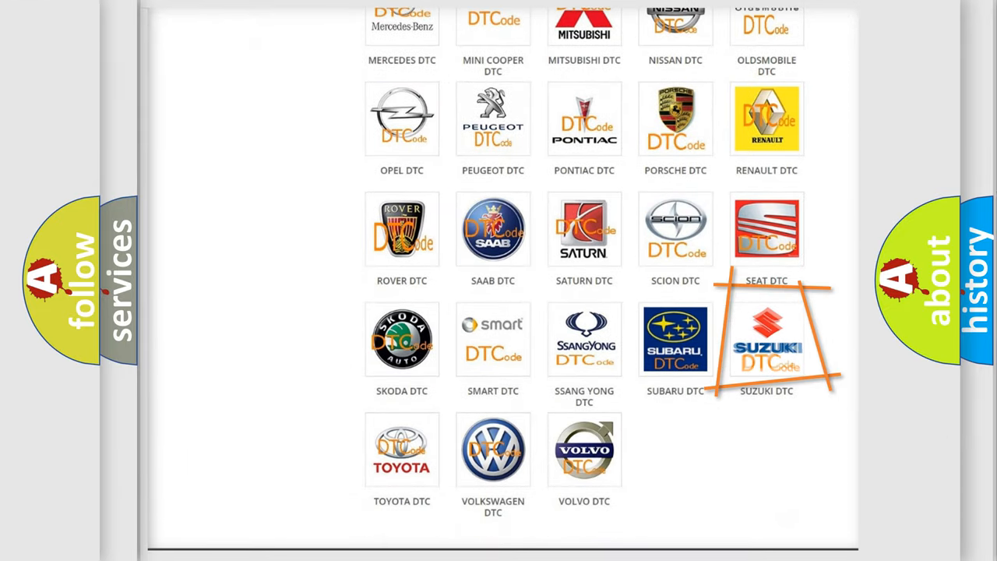